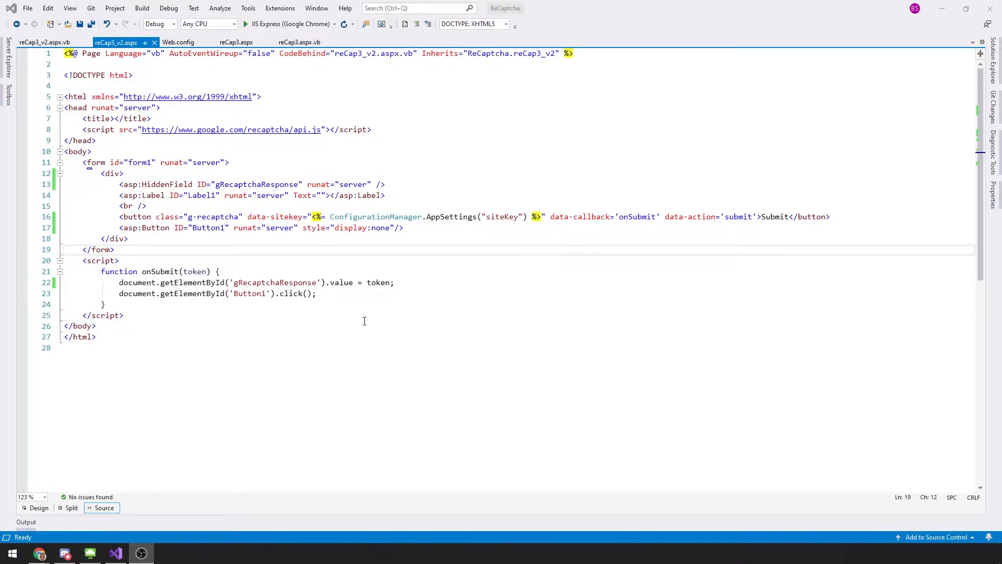
# Switch to the reCap3_v2.aspx.vb code-behind showing the Button1 click handler.
pyautogui.click(42, 42)
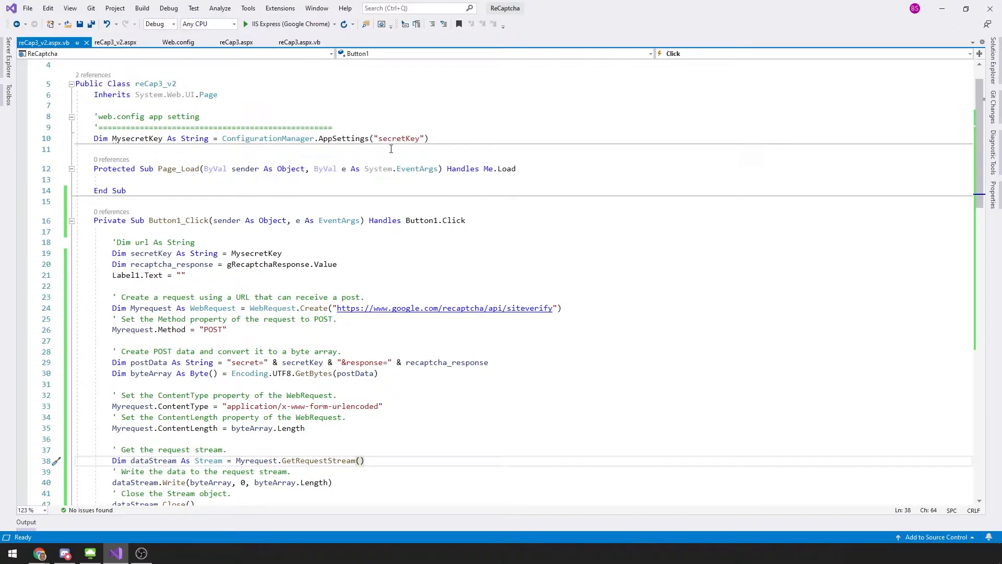
pyautogui.moveTo(120, 225)
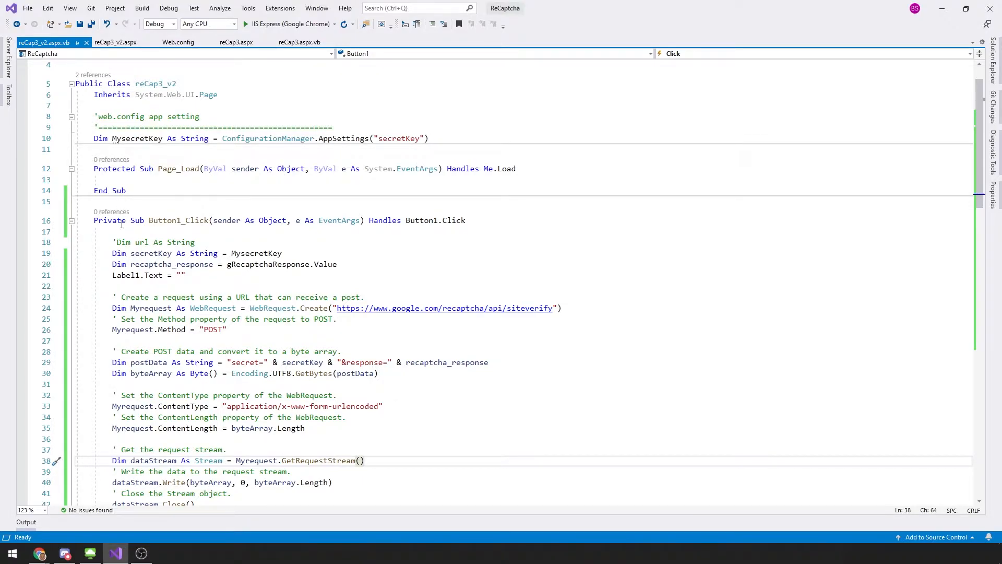
# Return to the reCap3_v2.aspx markup with the hidden response field and submit script.
pyautogui.click(116, 42)
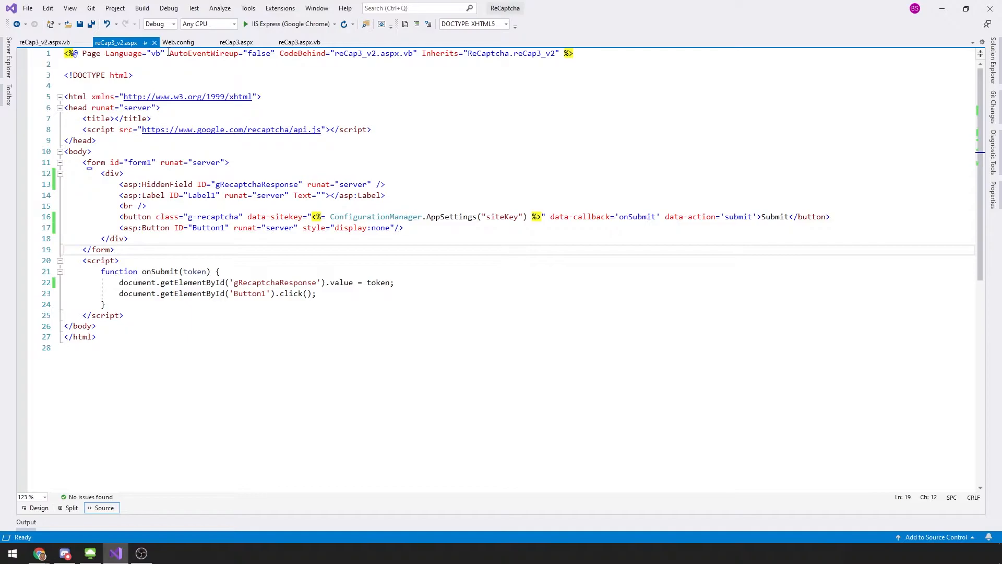
pyautogui.click(177, 42)
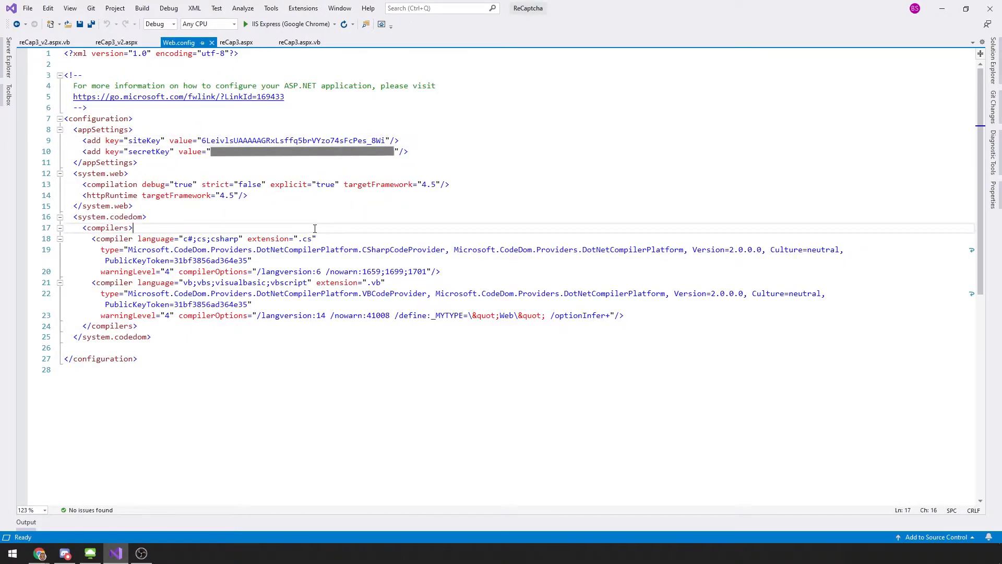
pyautogui.moveTo(107, 155)
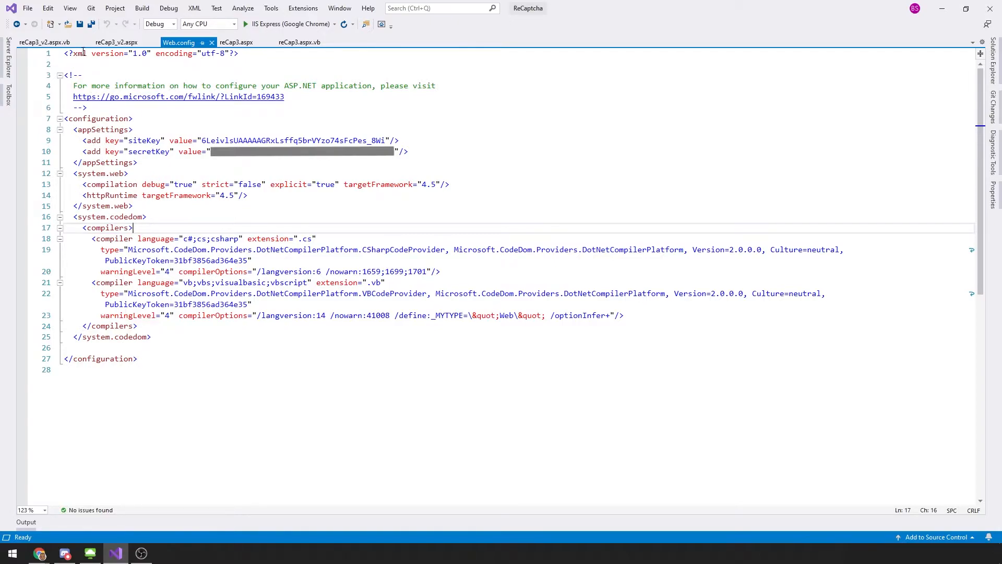
pyautogui.click(115, 42)
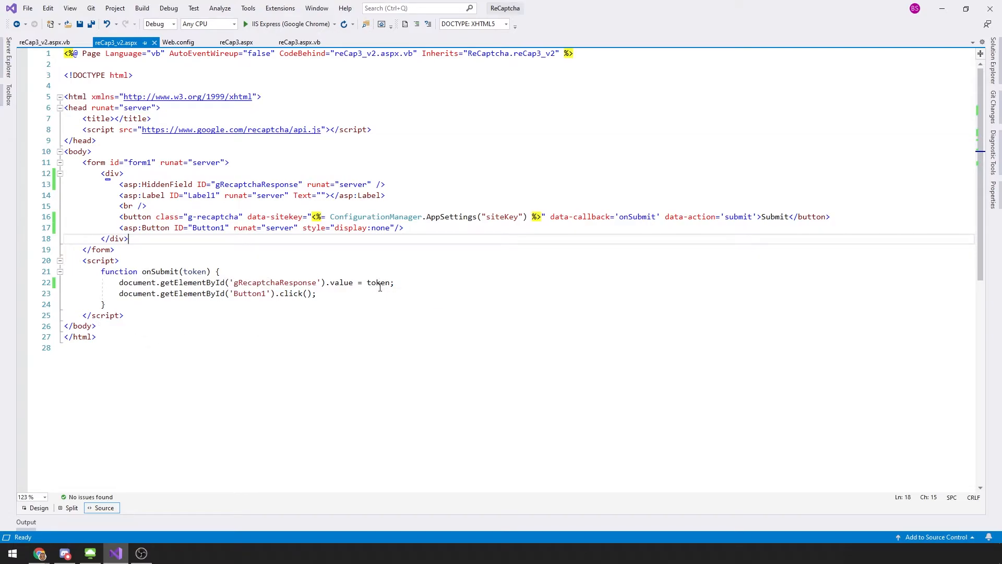
pyautogui.moveTo(292, 293)
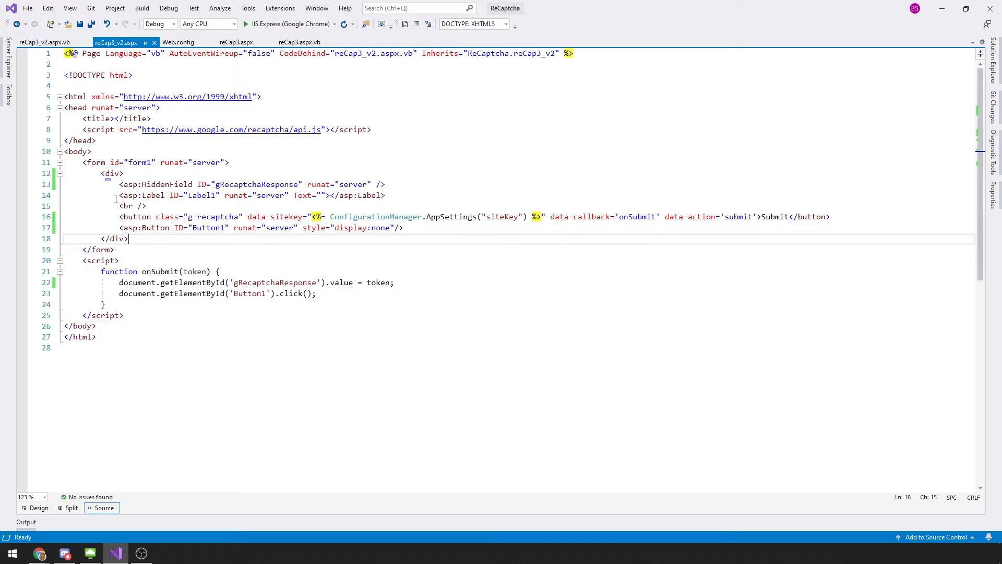
# Bring the reCap3_v2.aspx.vb code-behind with the verify-URL post back into view.
pyautogui.click(43, 42)
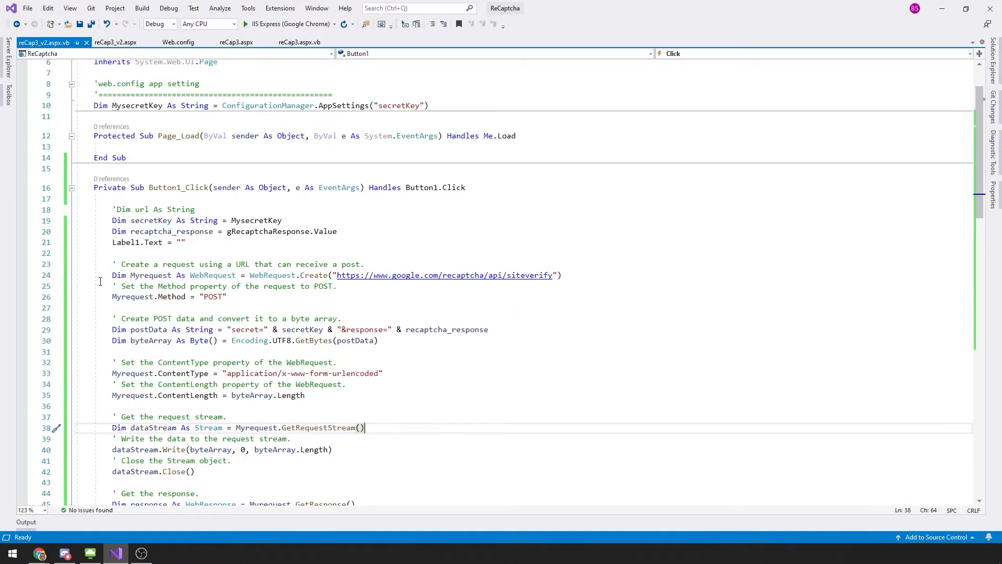
pyautogui.scroll(-3)
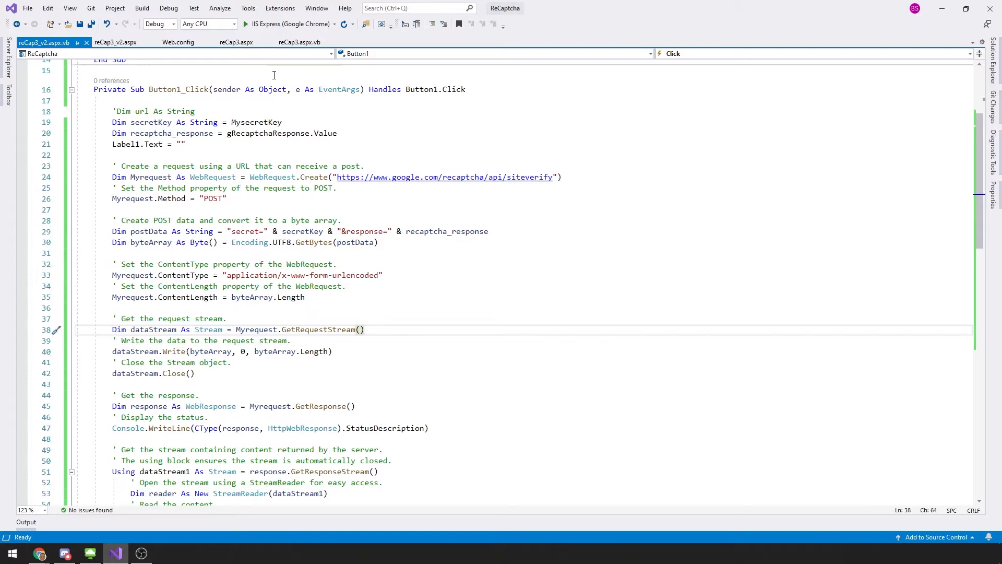
pyautogui.scroll(-3)
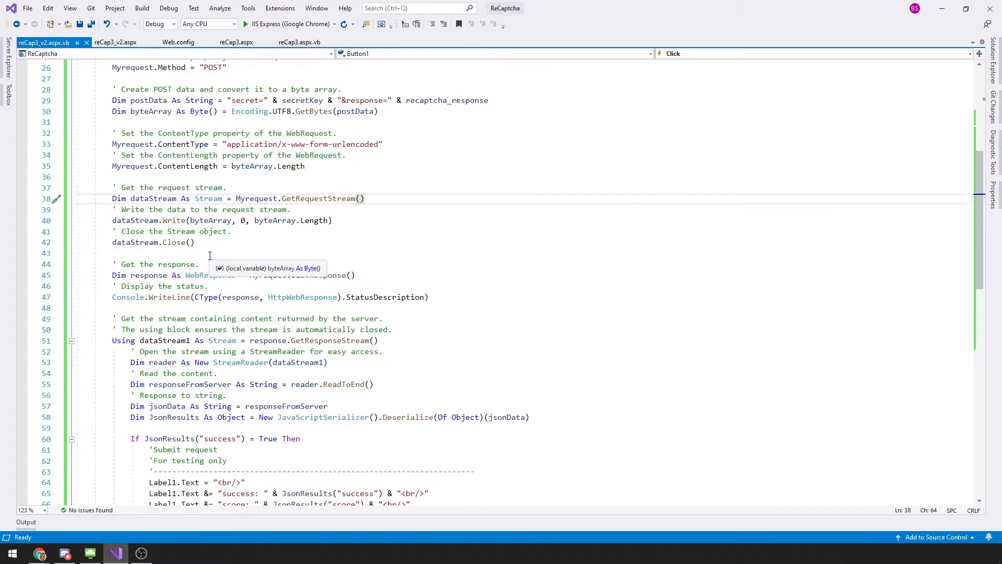
pyautogui.scroll(-3)
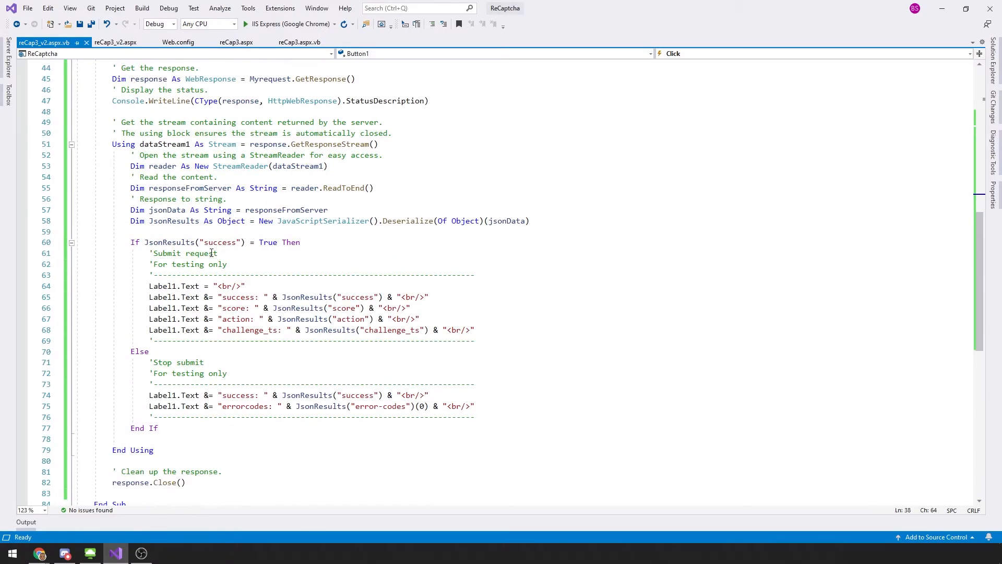
pyautogui.moveTo(184, 252)
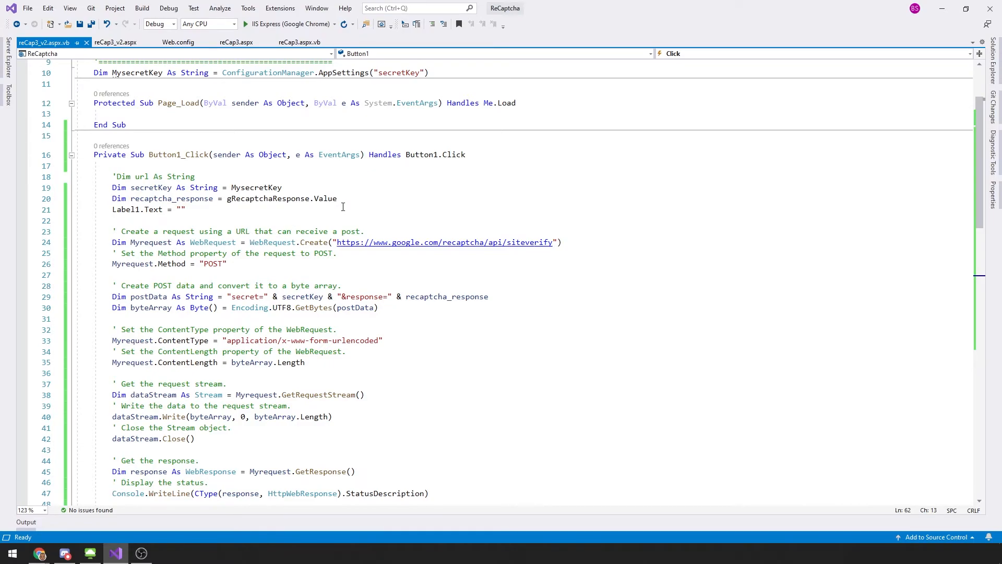
# Append & "pkouj" after gRecaptchaResponse.Value so reCAPTCHA verification fails.
pyautogui.write('&')
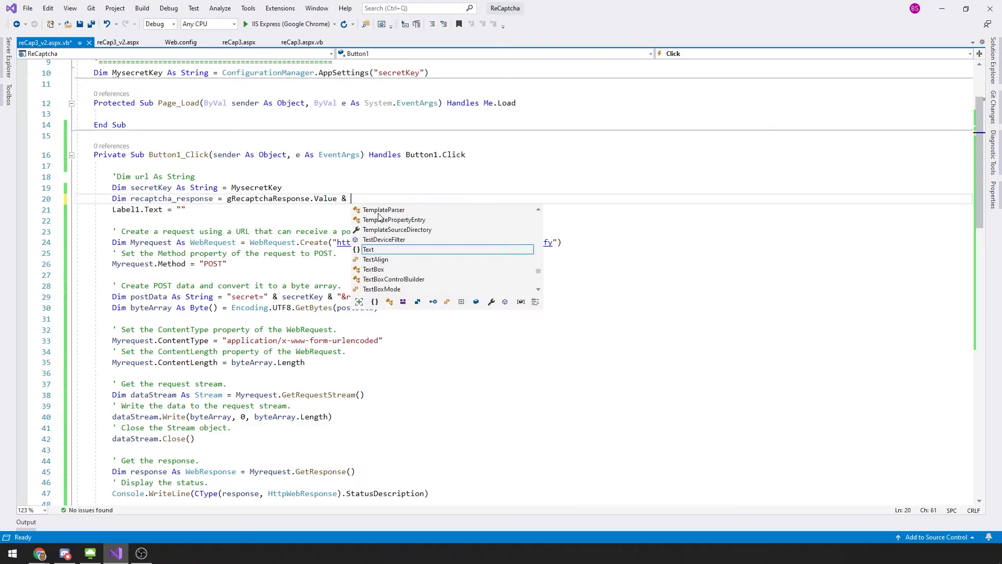
pyautogui.write('""')
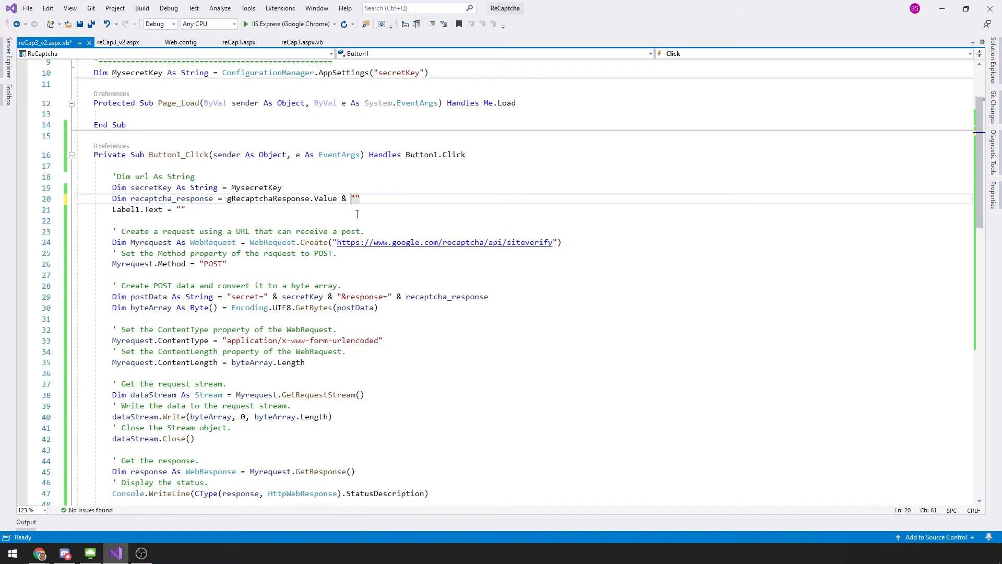
pyautogui.write('pkouj')
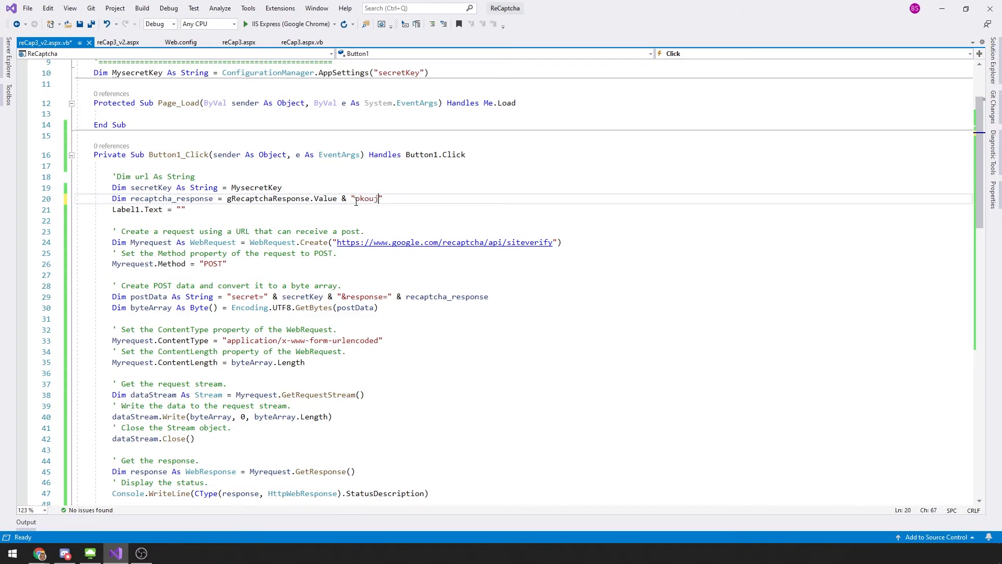